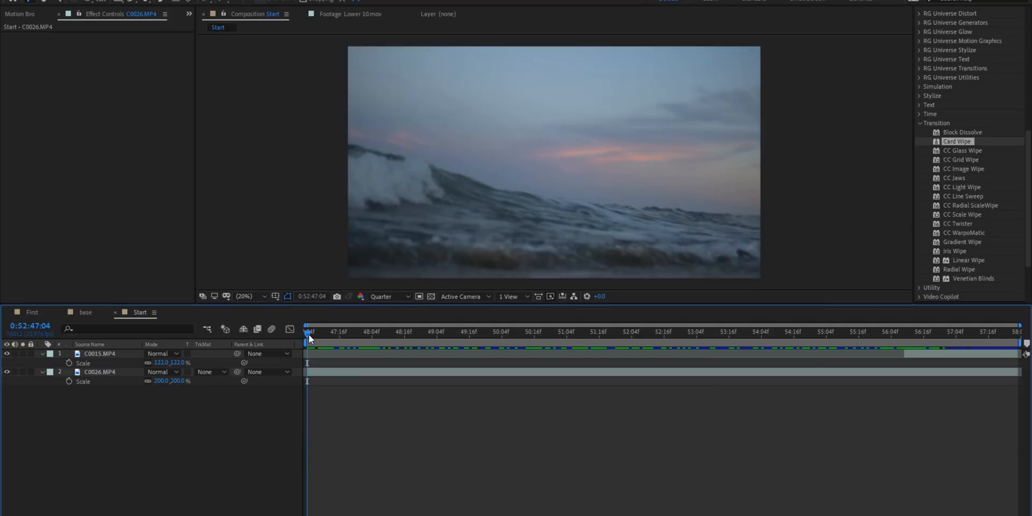
Split the C0026 sky layer where the waves leave frame, and trim the work area
{"action": "left_click", "coordinate": [564, 332]}
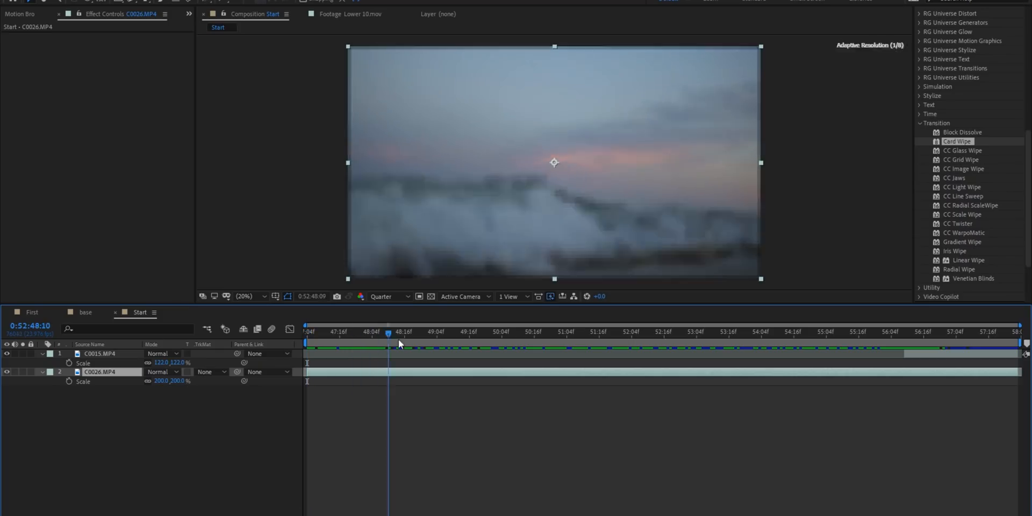
{"action": "left_click", "coordinate": [750, 331]}
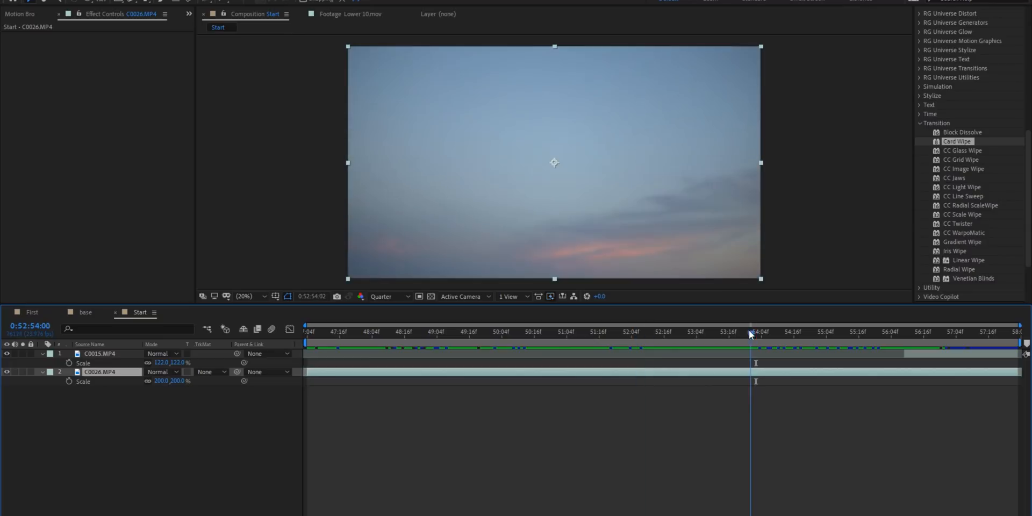
{"action": "left_click", "coordinate": [760, 331]}
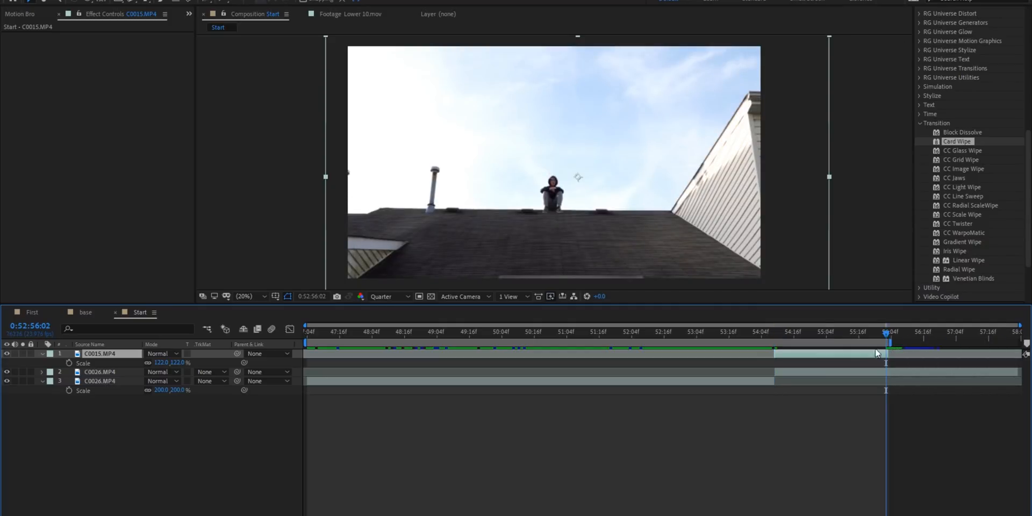
{"action": "left_click", "coordinate": [618, 332]}
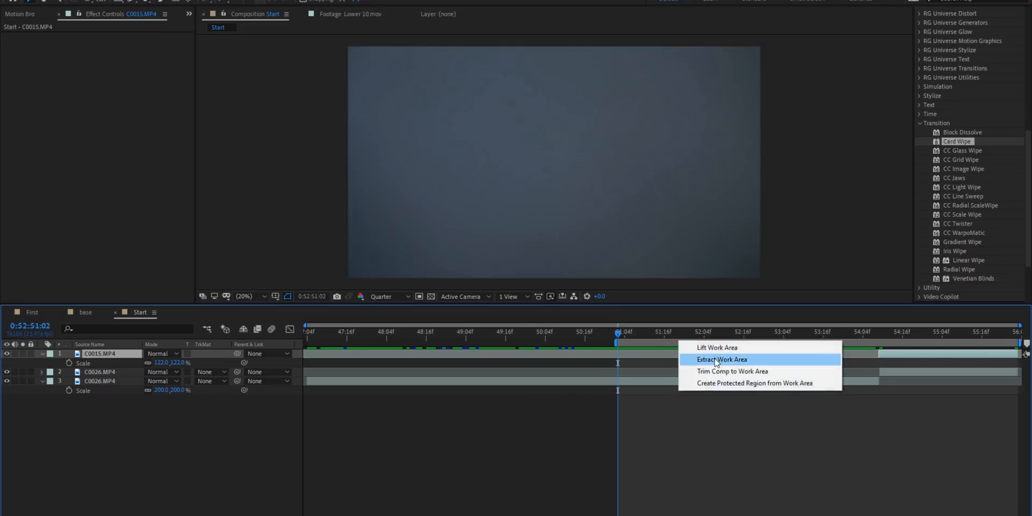
{"action": "left_click", "coordinate": [722, 359]}
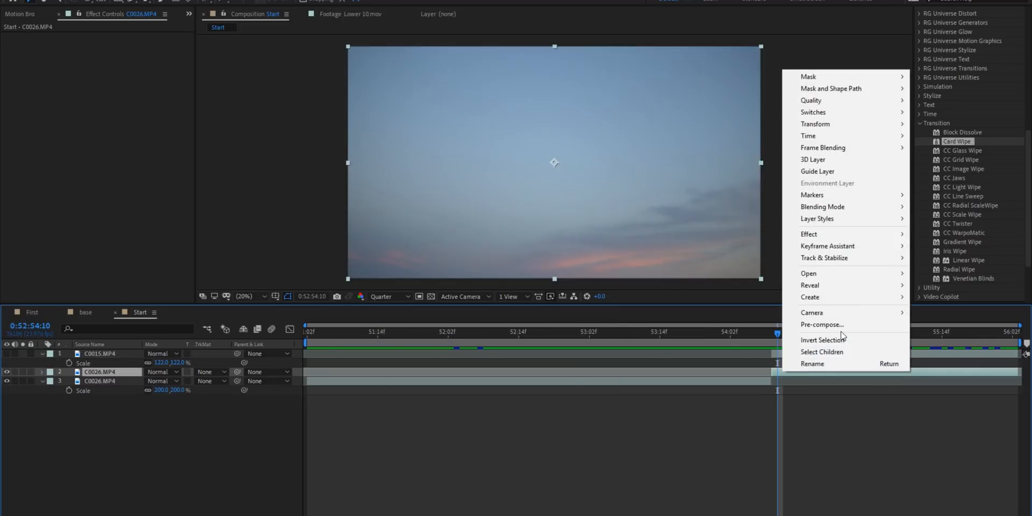
Pre-compose the sky part into a new comp and search Effects & Presets for Mocha
{"action": "left_click", "coordinate": [821, 325]}
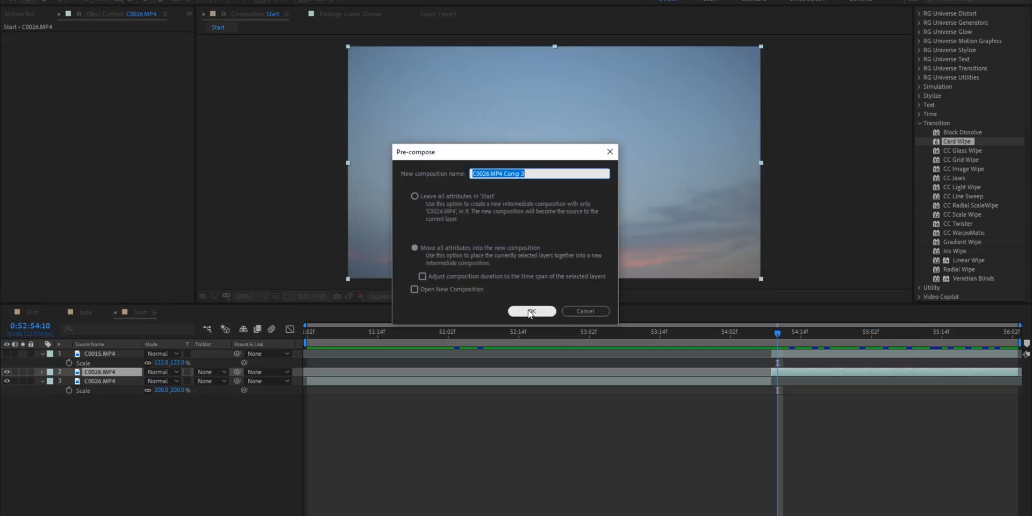
{"action": "left_click", "coordinate": [532, 311]}
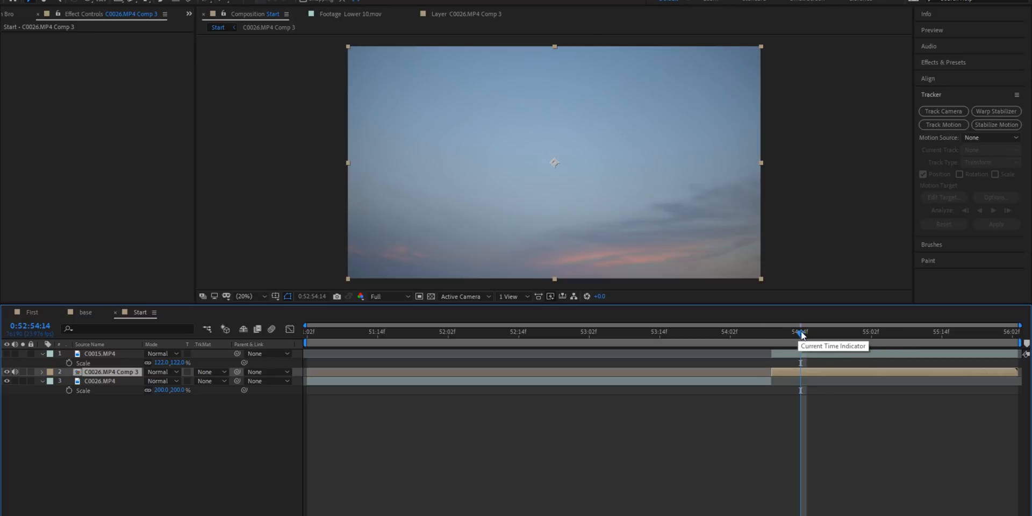
{"action": "mouse_move", "coordinate": [822, 377]}
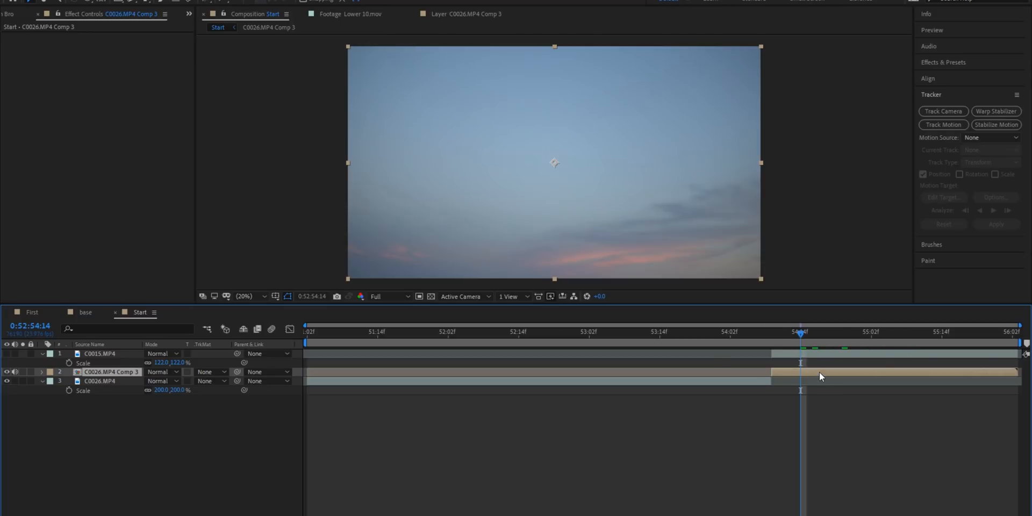
{"action": "type", "text": "mocha pr"}
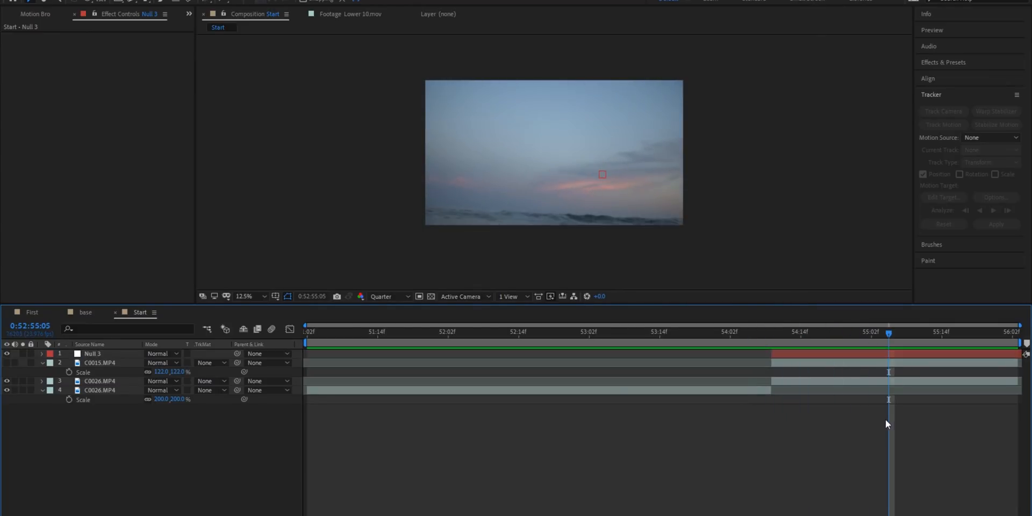
{"action": "mouse_move", "coordinate": [890, 353]}
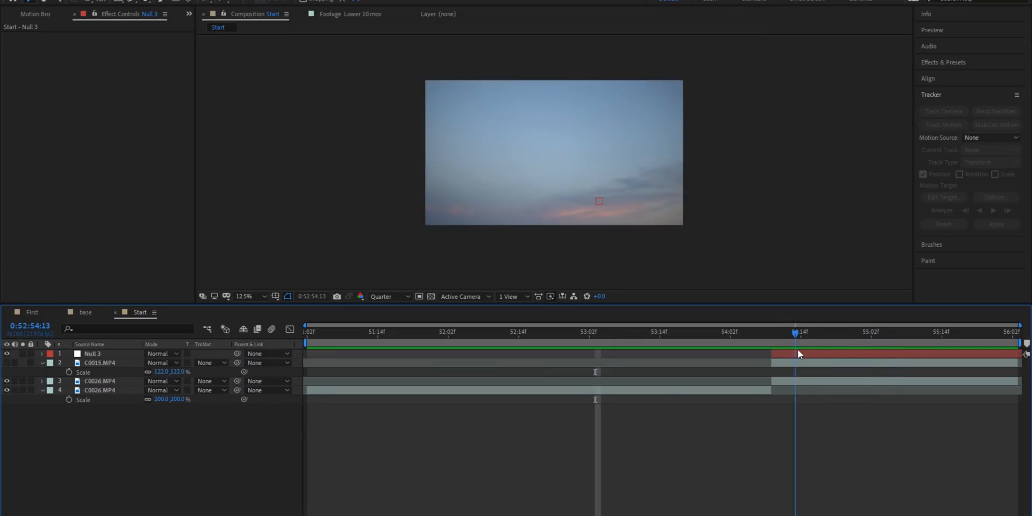
Luma Key the C0015 roof shot with Key Out Brighter and threshold 193
{"action": "left_click", "coordinate": [99, 363]}
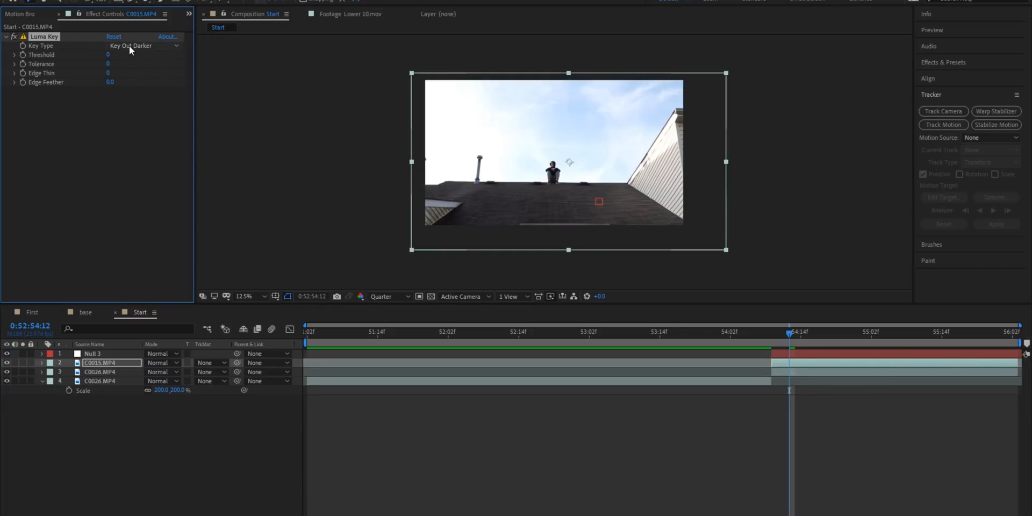
{"action": "left_click", "coordinate": [143, 45]}
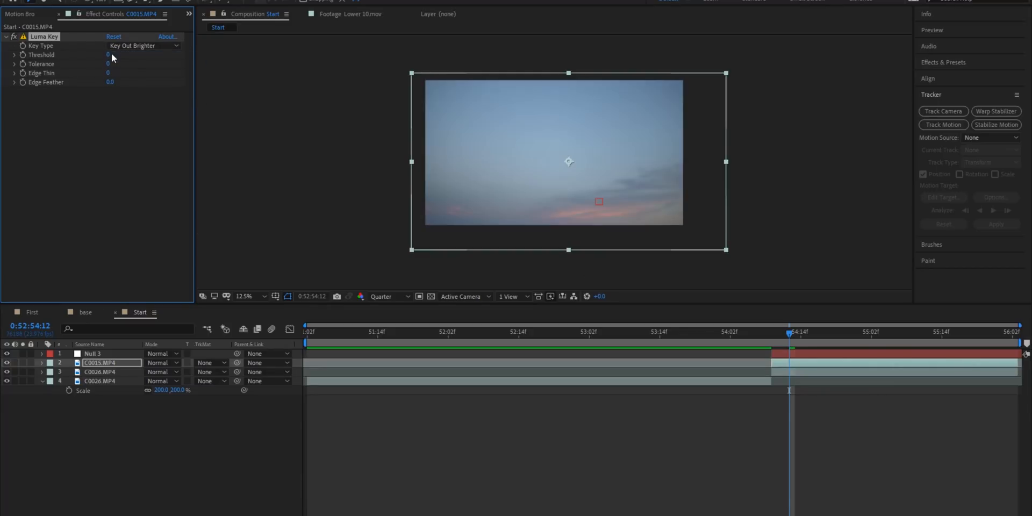
{"action": "left_click", "coordinate": [109, 55]}
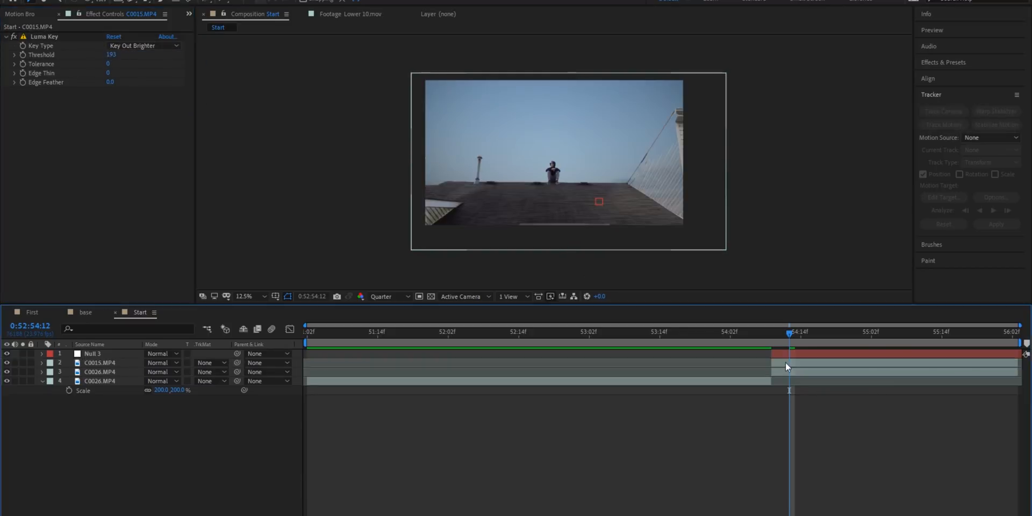
Draw a Pen mask along the house wall's edge on the duplicate roof layer
{"action": "left_click", "coordinate": [99, 363]}
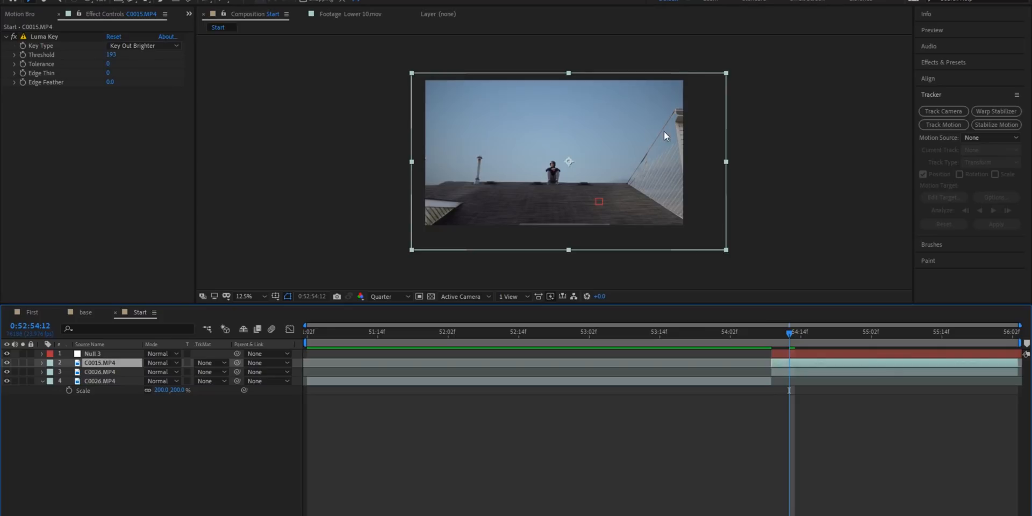
{"action": "mouse_move", "coordinate": [671, 141]}
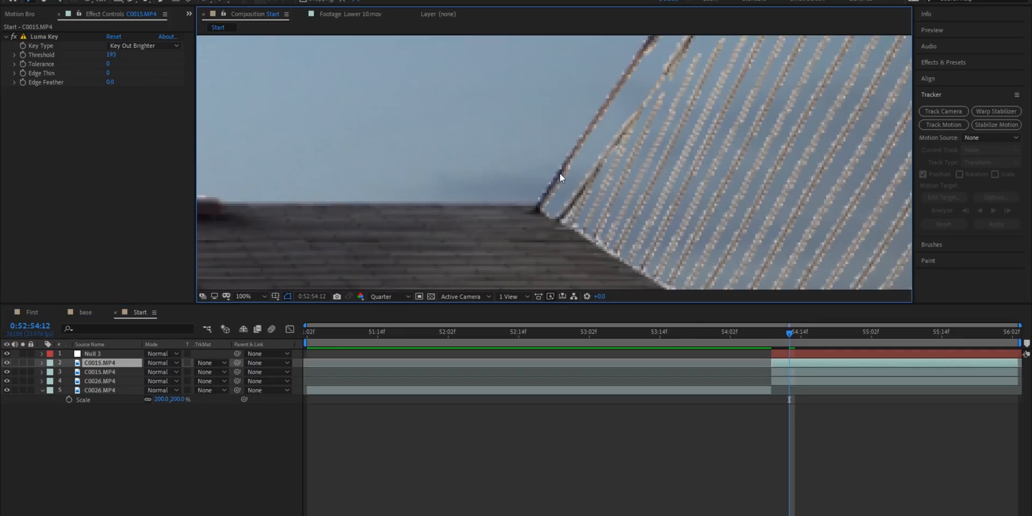
{"action": "left_click", "coordinate": [944, 125]}
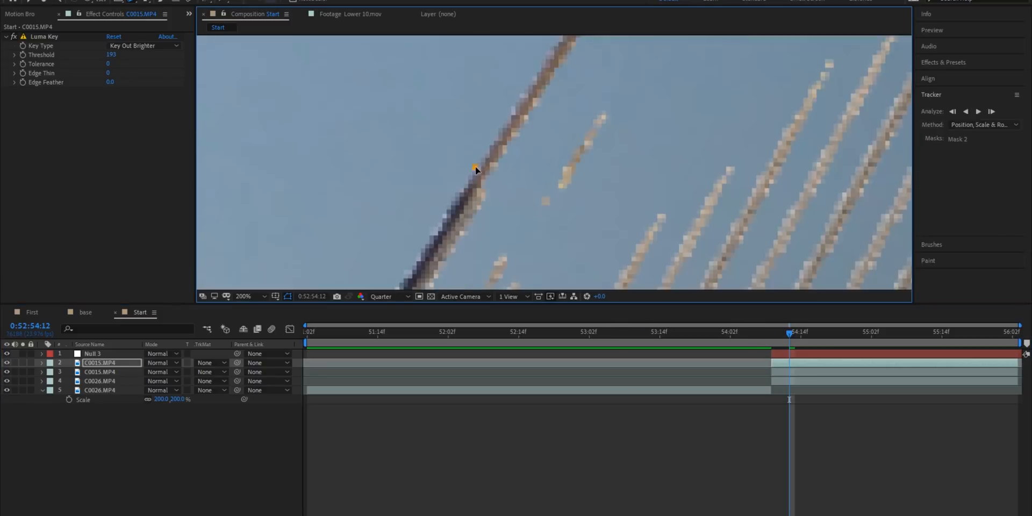
{"action": "left_click", "coordinate": [243, 296]}
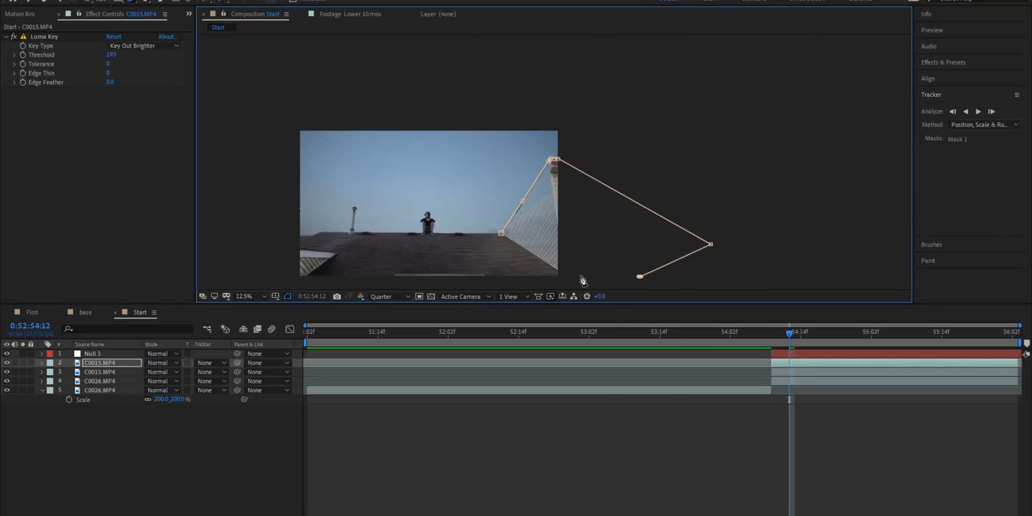
{"action": "left_click_drag", "start_coordinate": [639, 277], "coordinate": [576, 273]}
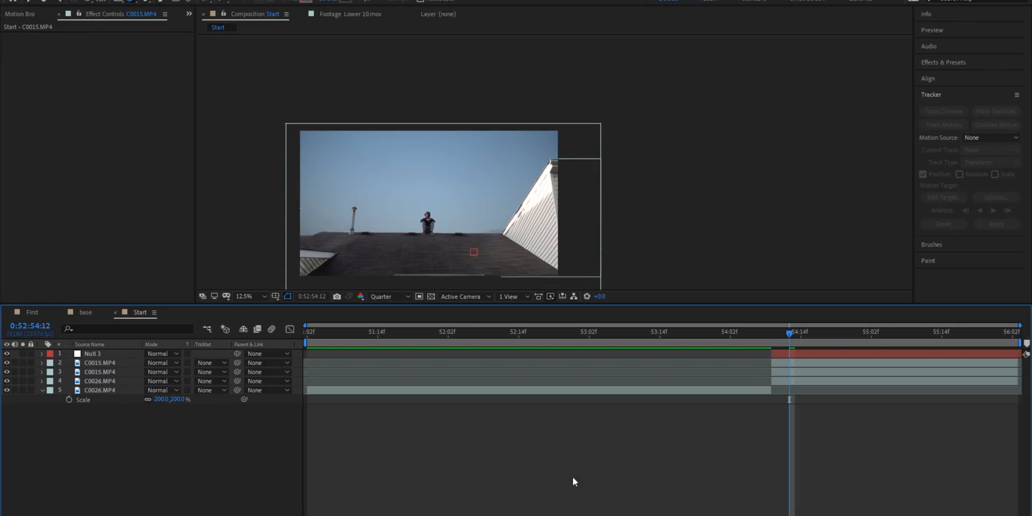
Pre-compose both C0015 roof layers into a 'roof' precomp
{"action": "right_click", "coordinate": [794, 363]}
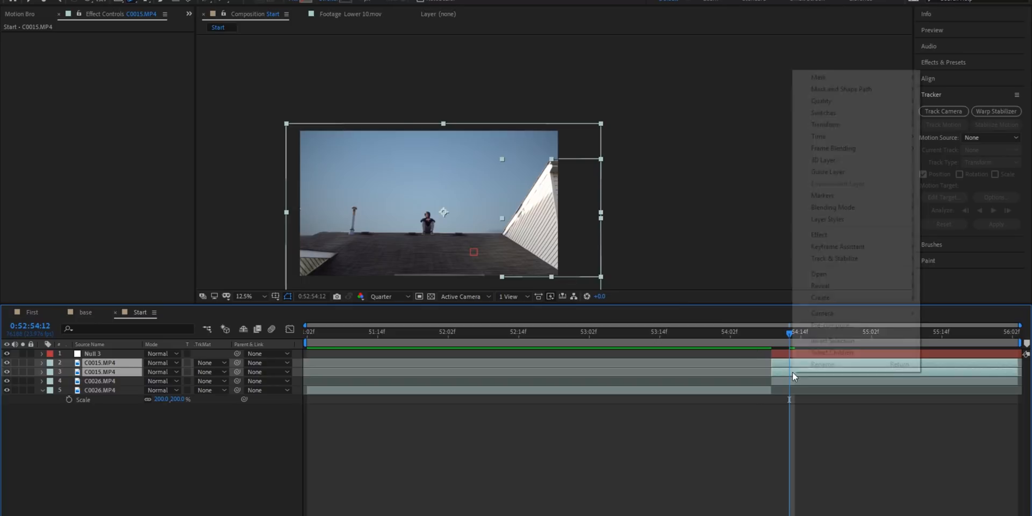
{"action": "left_click", "coordinate": [829, 325]}
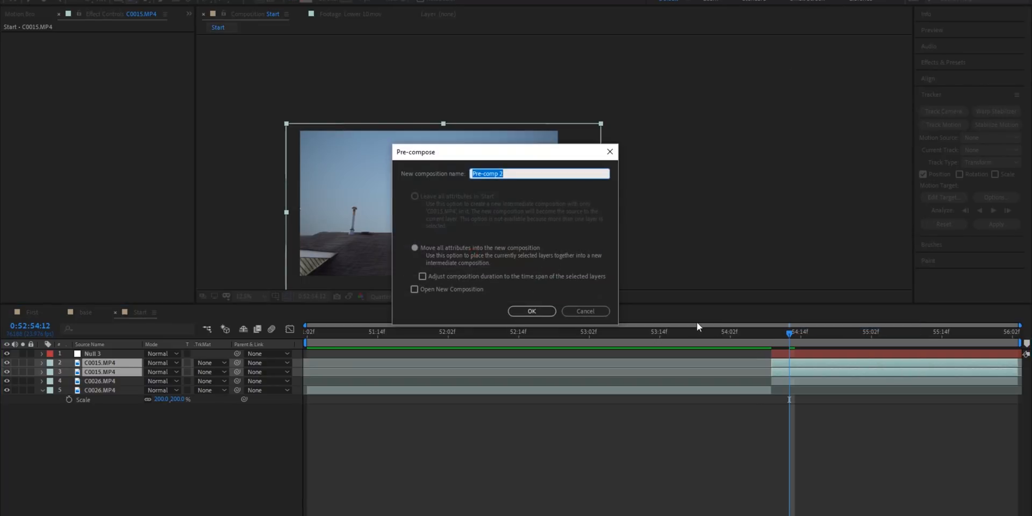
{"action": "left_click", "coordinate": [531, 311]}
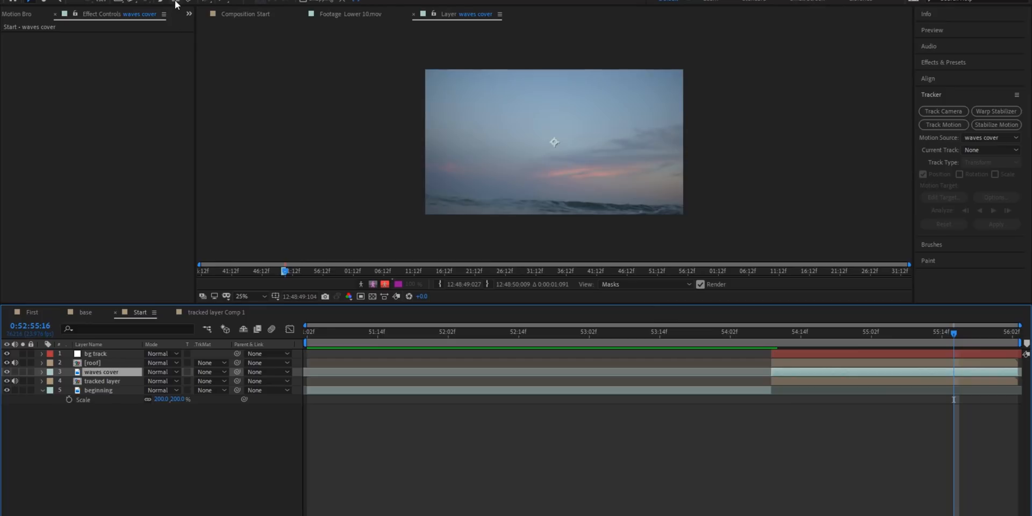
{"action": "mouse_move", "coordinate": [176, 4]}
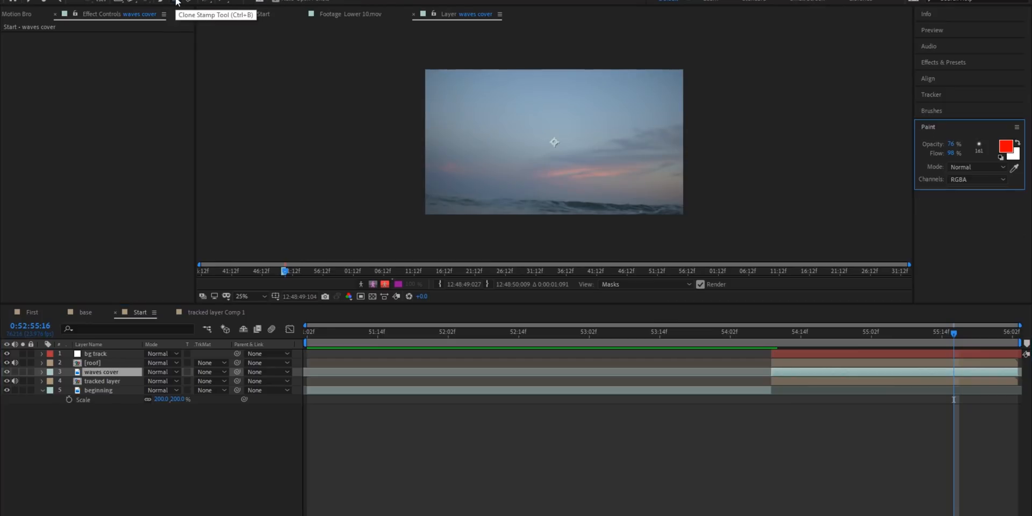
Clone-stamp sky over the waves in the 'waves cover' layer
{"action": "left_click", "coordinate": [931, 110]}
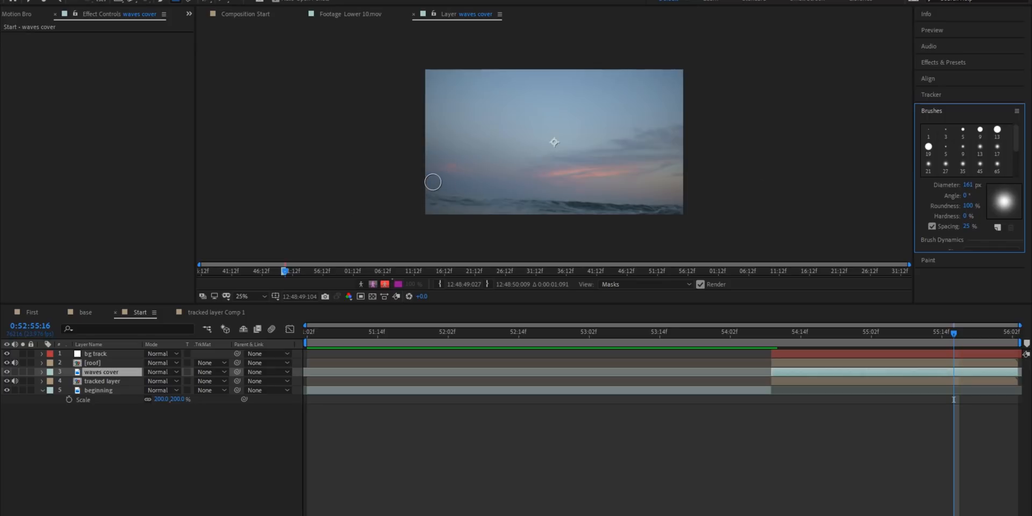
{"action": "mouse_move", "coordinate": [435, 185]}
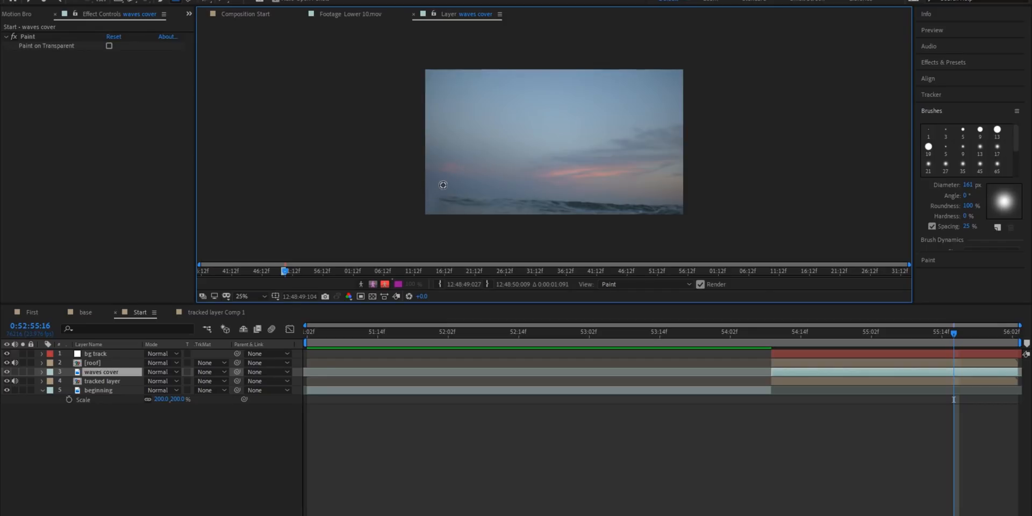
{"action": "mouse_move", "coordinate": [446, 216]}
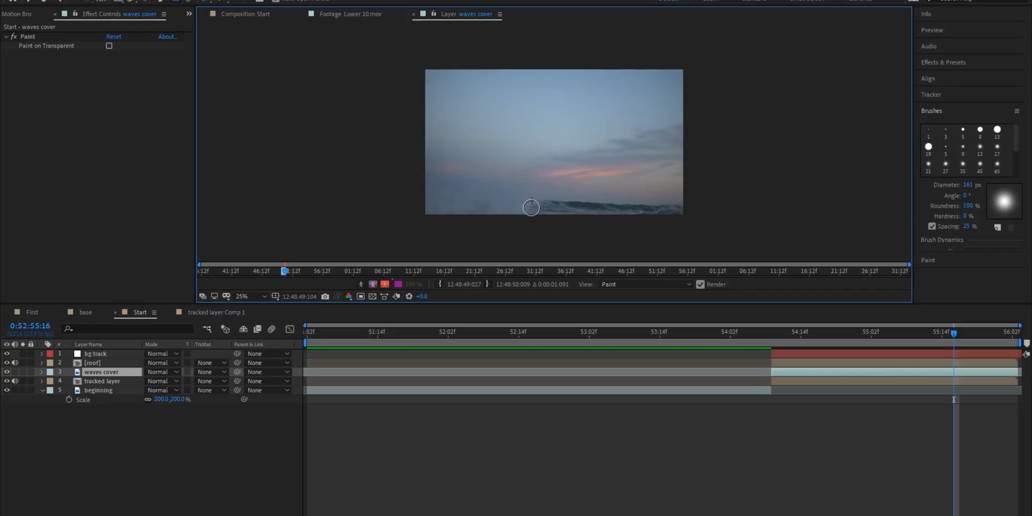
{"action": "mouse_move", "coordinate": [555, 190]}
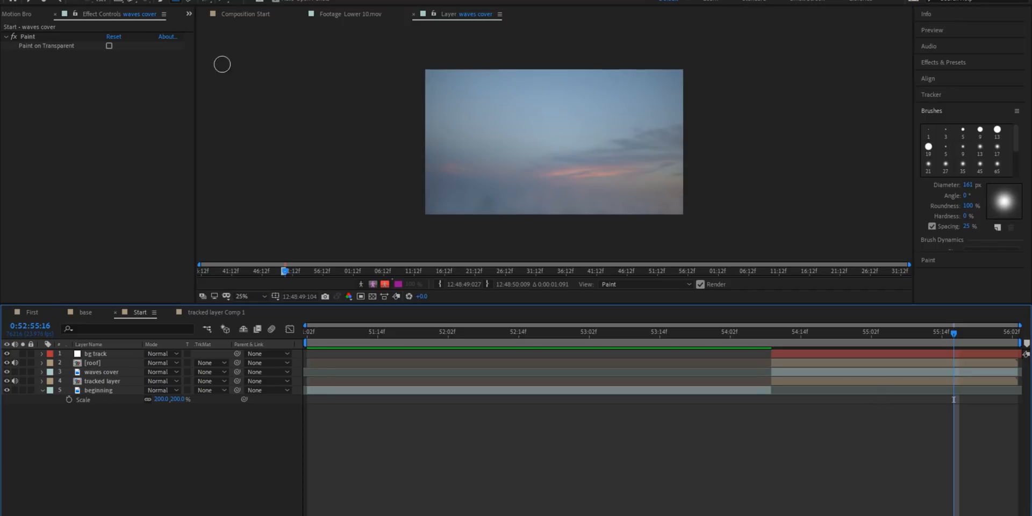
{"action": "left_click", "coordinate": [249, 13]}
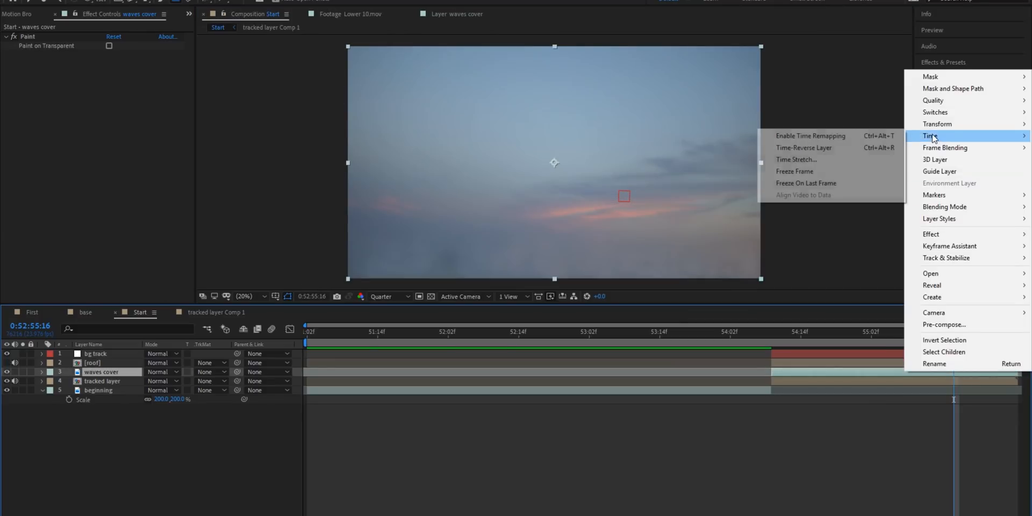
Enable time remapping on 'waves cover' and parent it and 'roof' to 'bg track'
{"action": "left_click", "coordinate": [810, 136]}
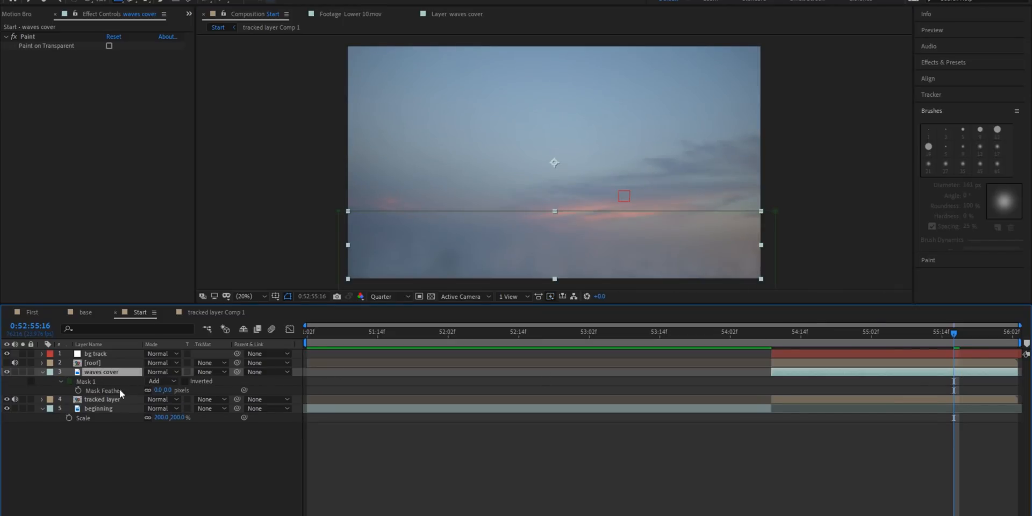
{"action": "double_click", "coordinate": [161, 390]}
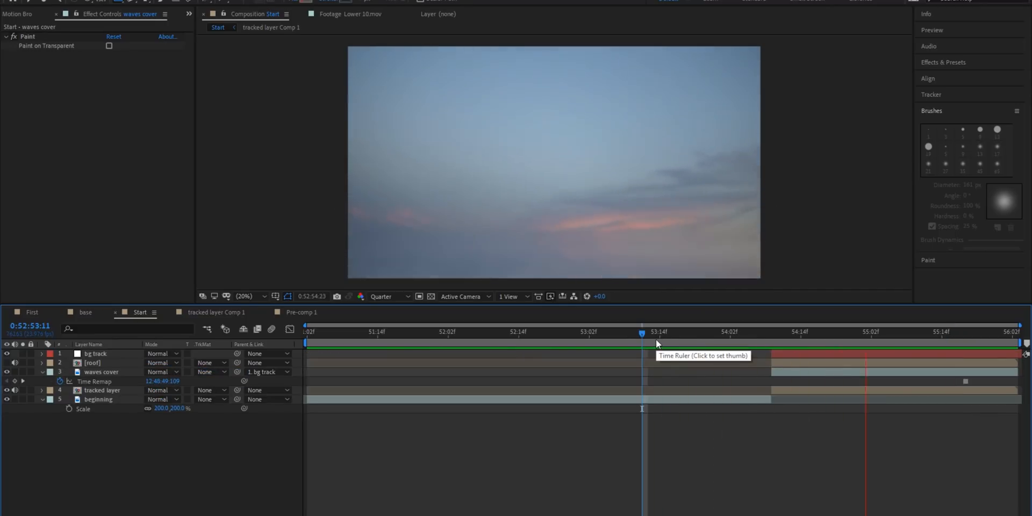
{"action": "left_click", "coordinate": [798, 332]}
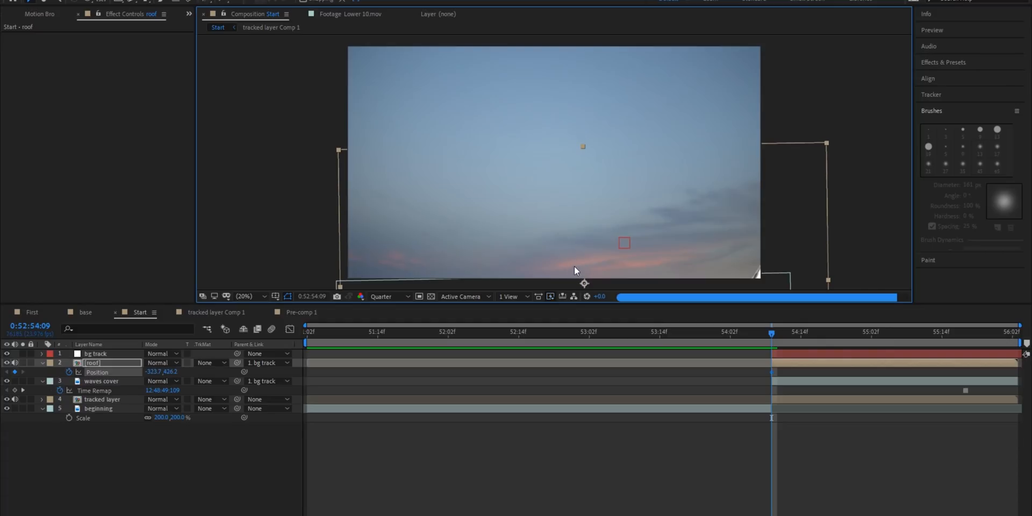
Keyframe the roof's Position from below frame to its final spot, scrubbing to check
{"action": "left_click", "coordinate": [931, 332]}
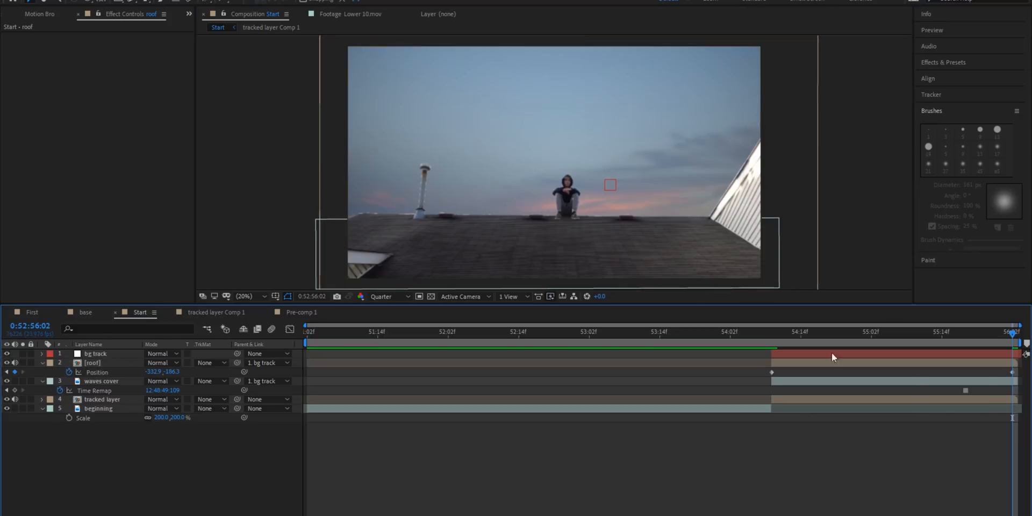
{"action": "left_click", "coordinate": [737, 343]}
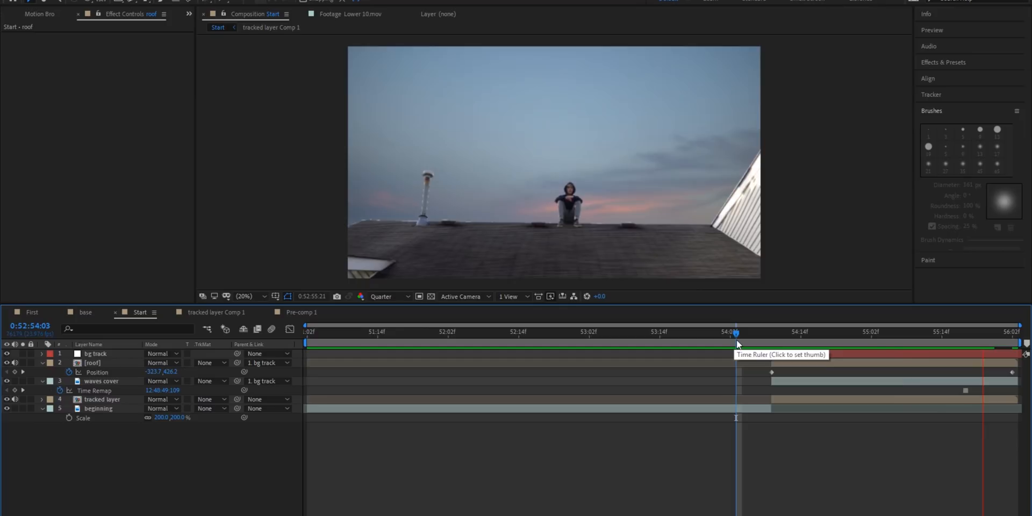
{"action": "left_click", "coordinate": [754, 331]}
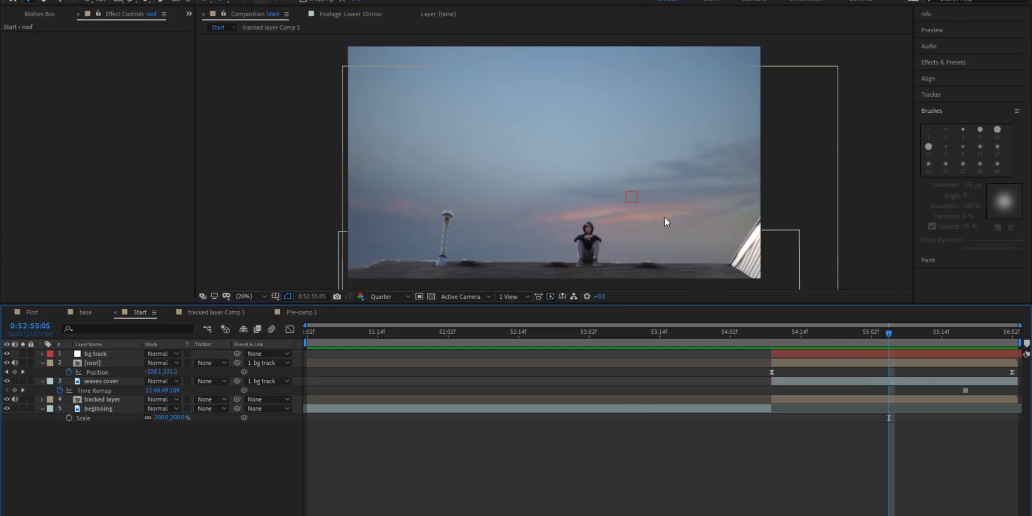
{"action": "mouse_move", "coordinate": [668, 276]}
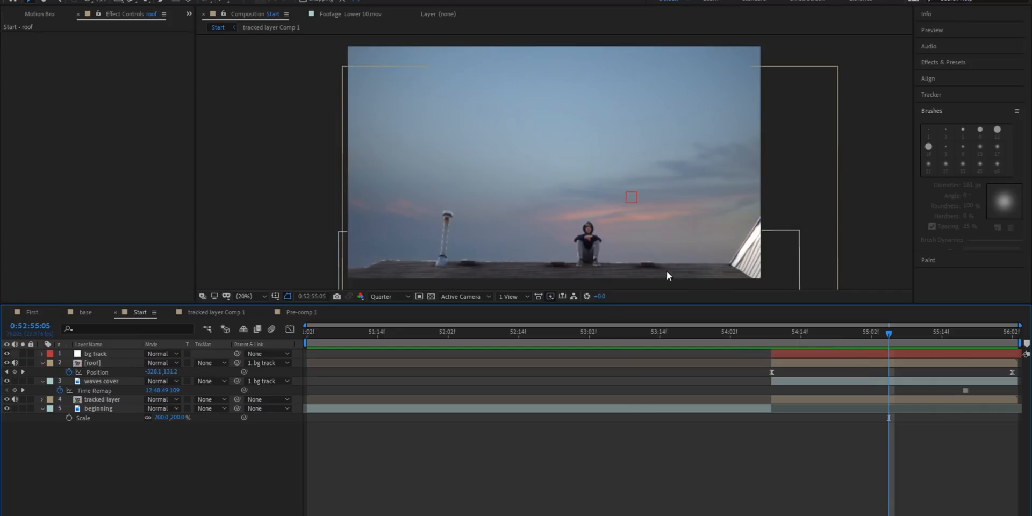
{"action": "mouse_move", "coordinate": [368, 229]}
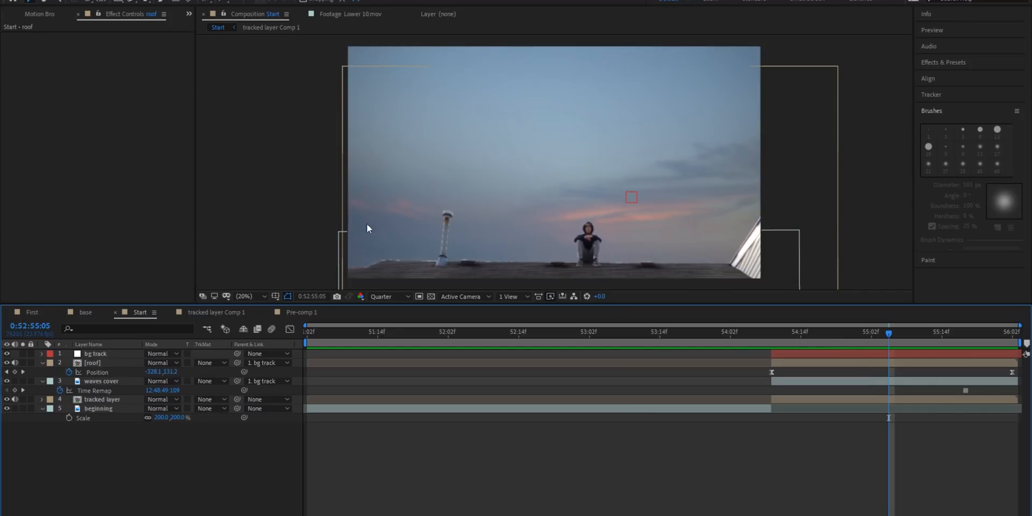
{"action": "mouse_move", "coordinate": [748, 181]}
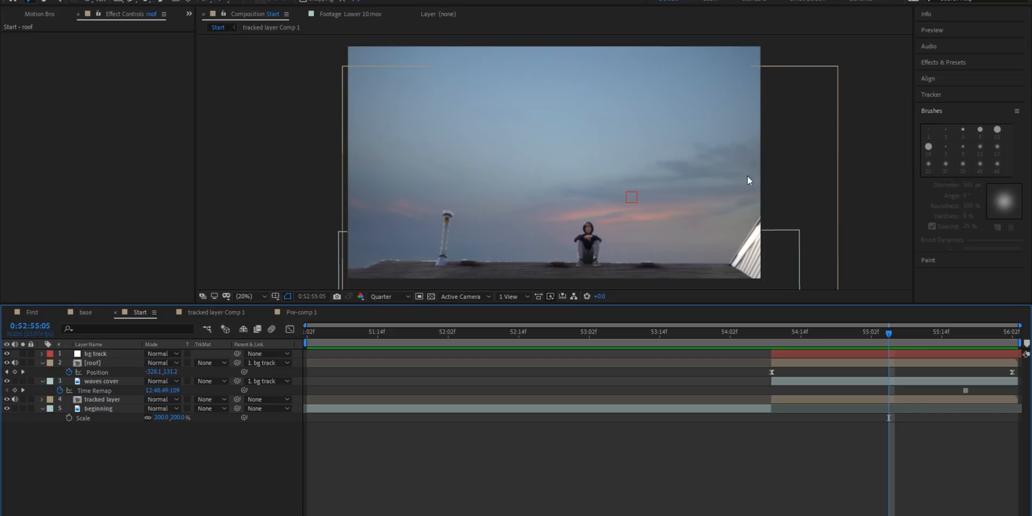
{"action": "mouse_move", "coordinate": [497, 174]}
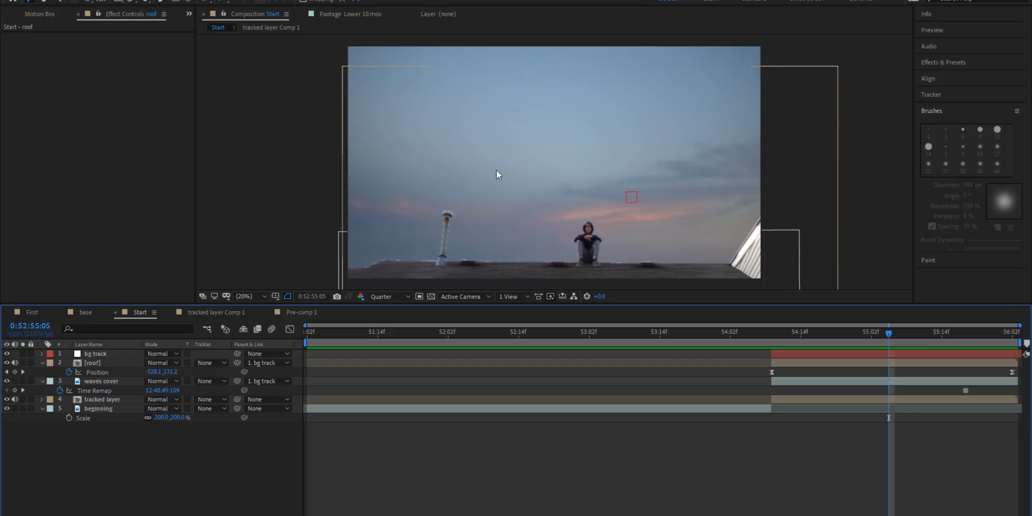
{"action": "mouse_move", "coordinate": [404, 210]}
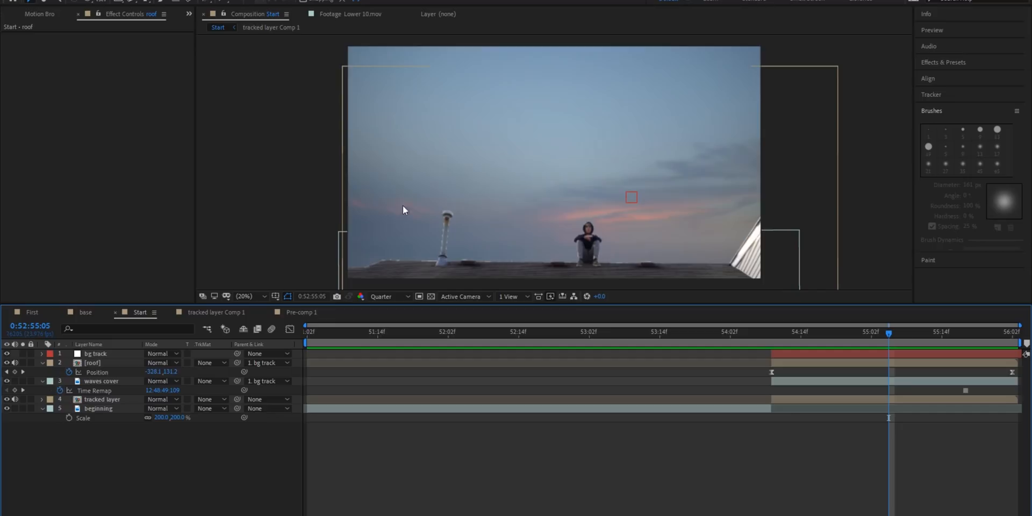
{"action": "mouse_move", "coordinate": [654, 164]}
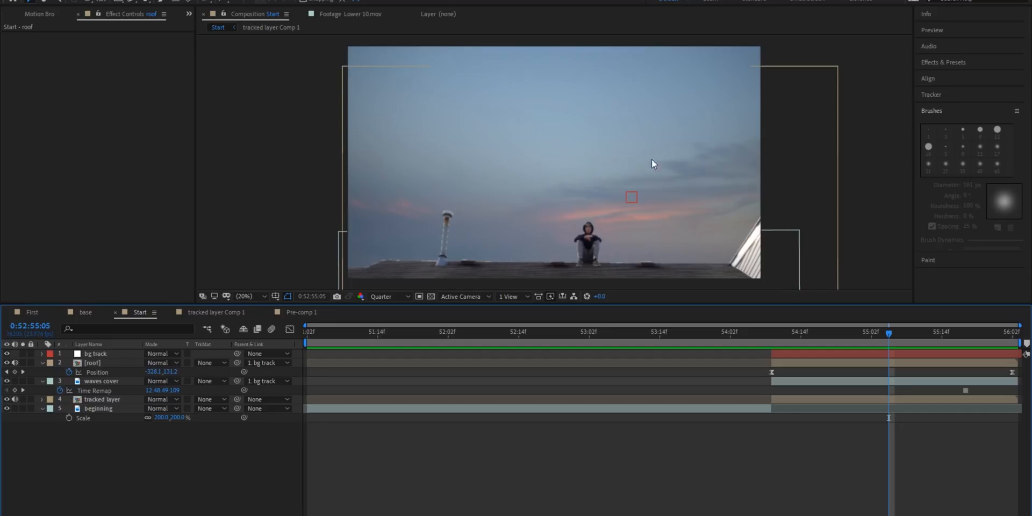
{"action": "left_click", "coordinate": [677, 331]}
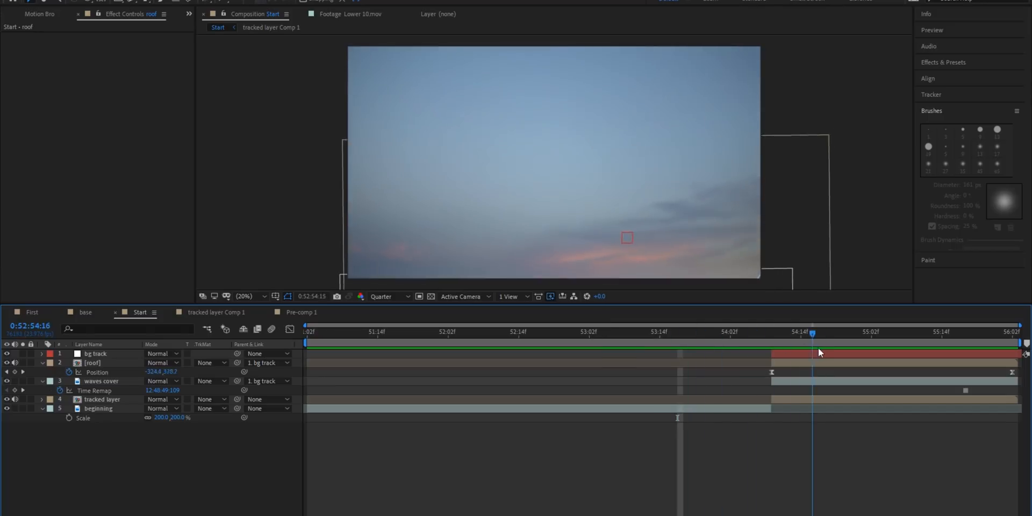
{"action": "left_click", "coordinate": [578, 332]}
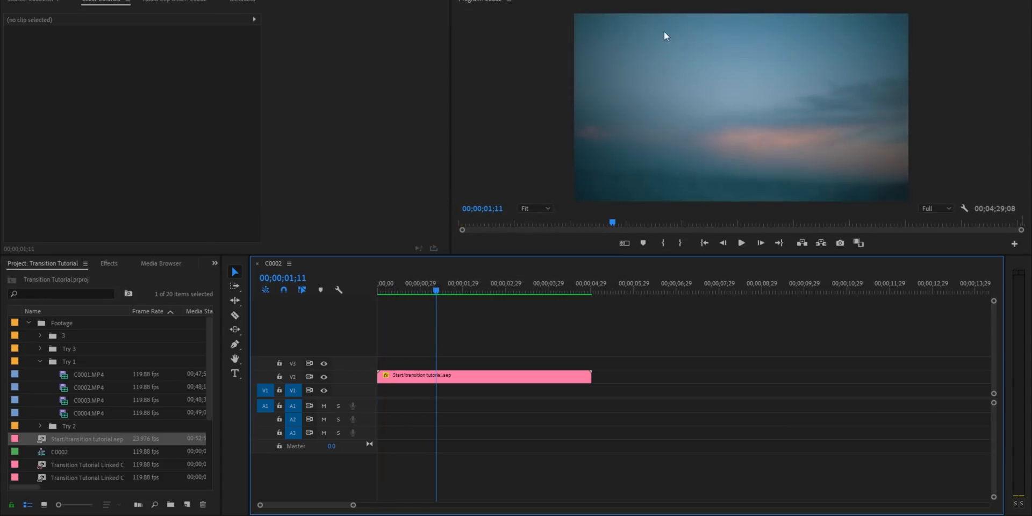
{"action": "mouse_move", "coordinate": [434, 165]}
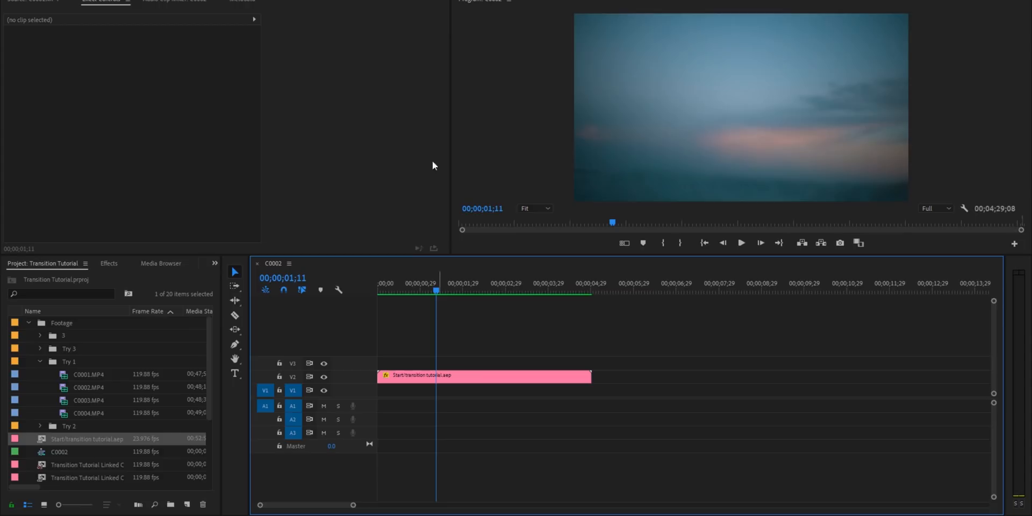